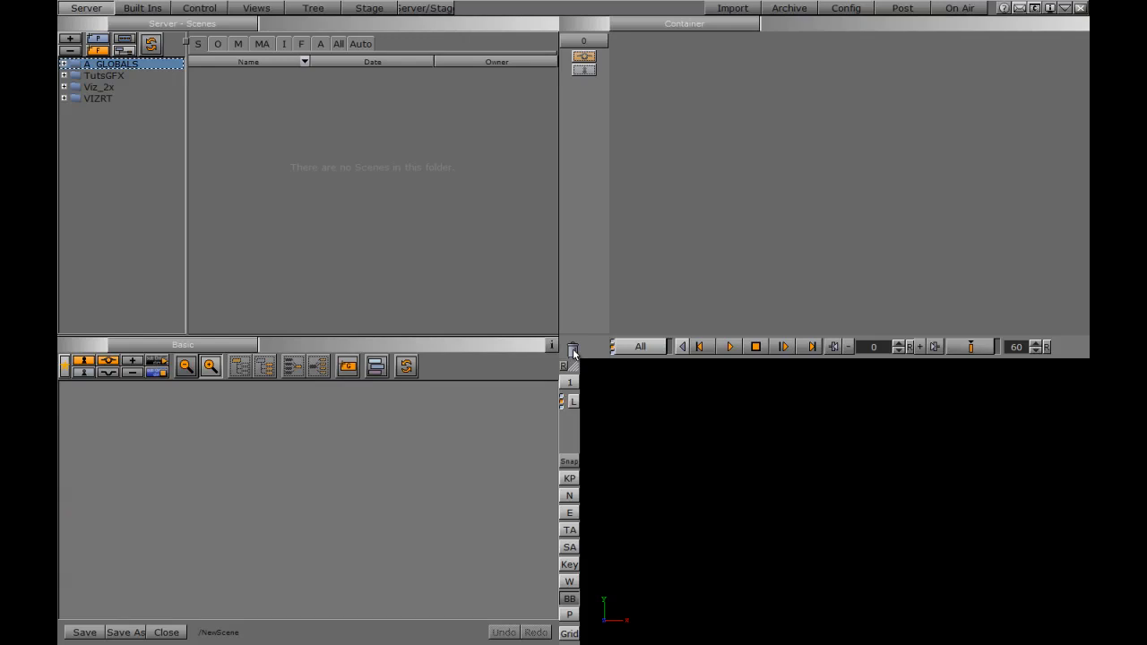
mouse_move(640, 274)
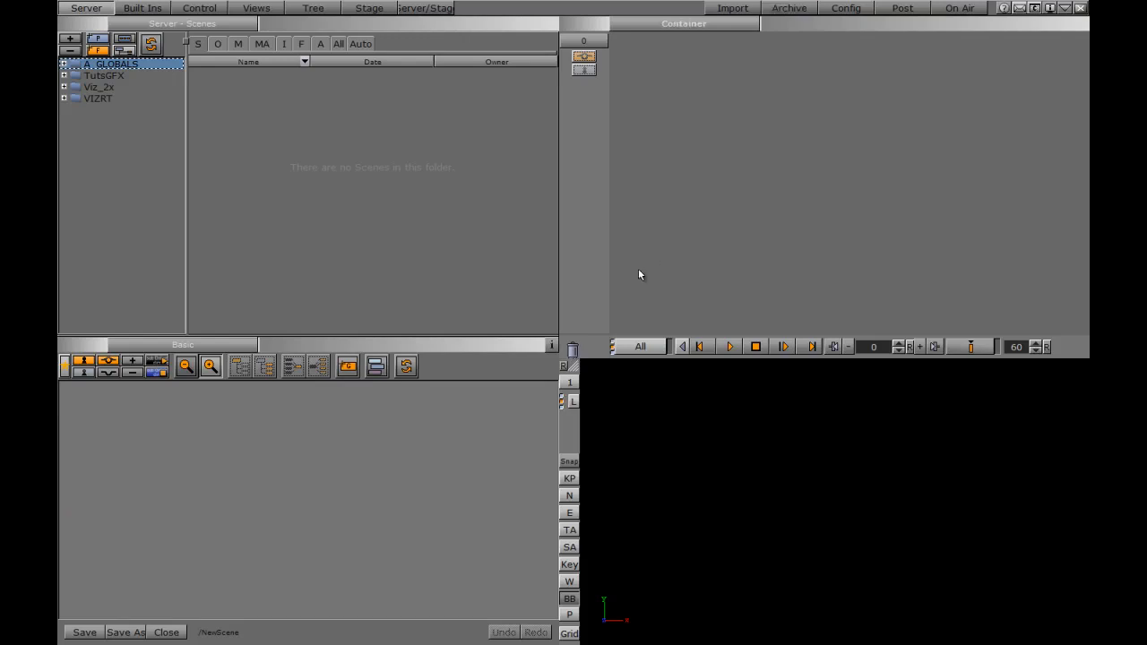
- Open the Archive workspace and browse VIZRT > SCENES to list scene x1 as an entry
click(788, 7)
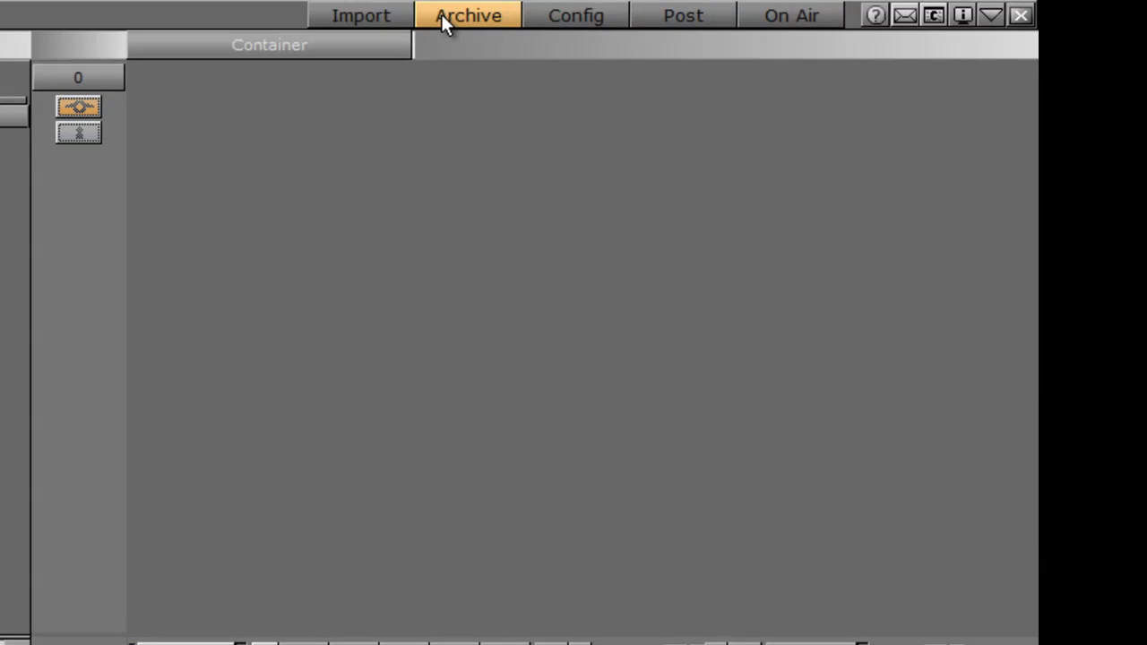
click(467, 15)
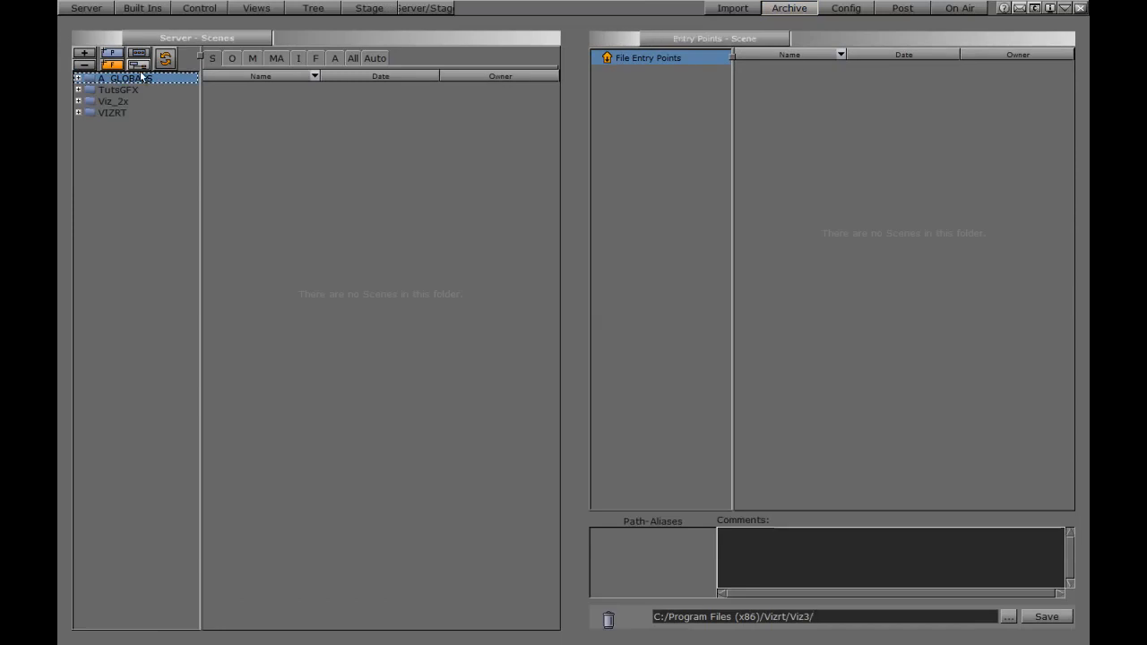
click(78, 113)
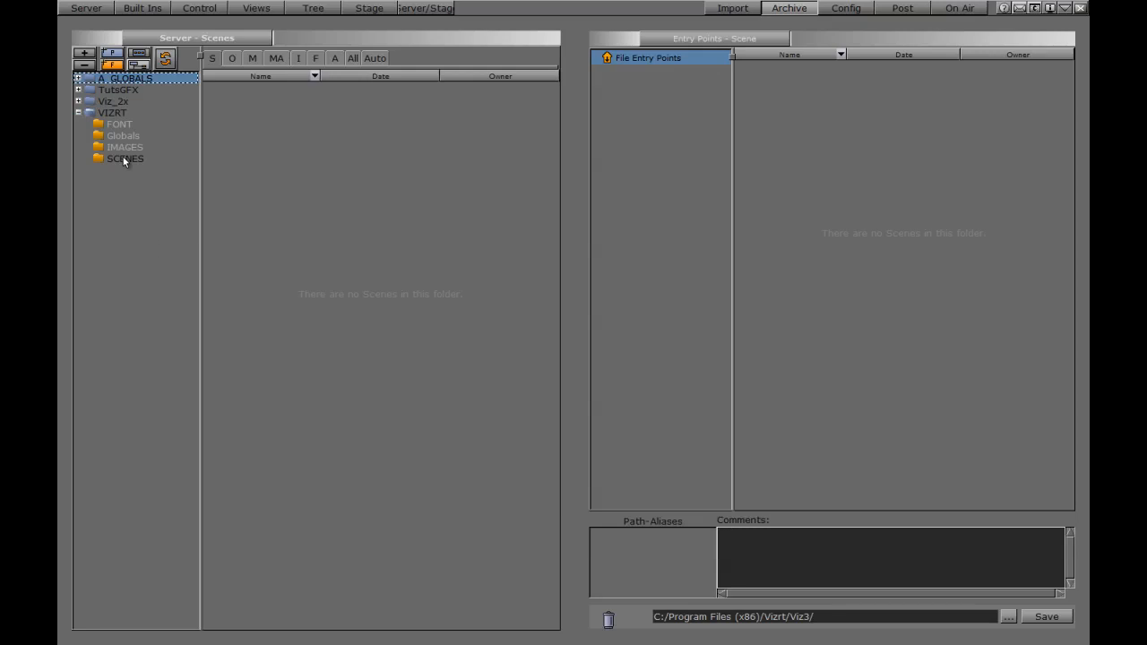
click(125, 159)
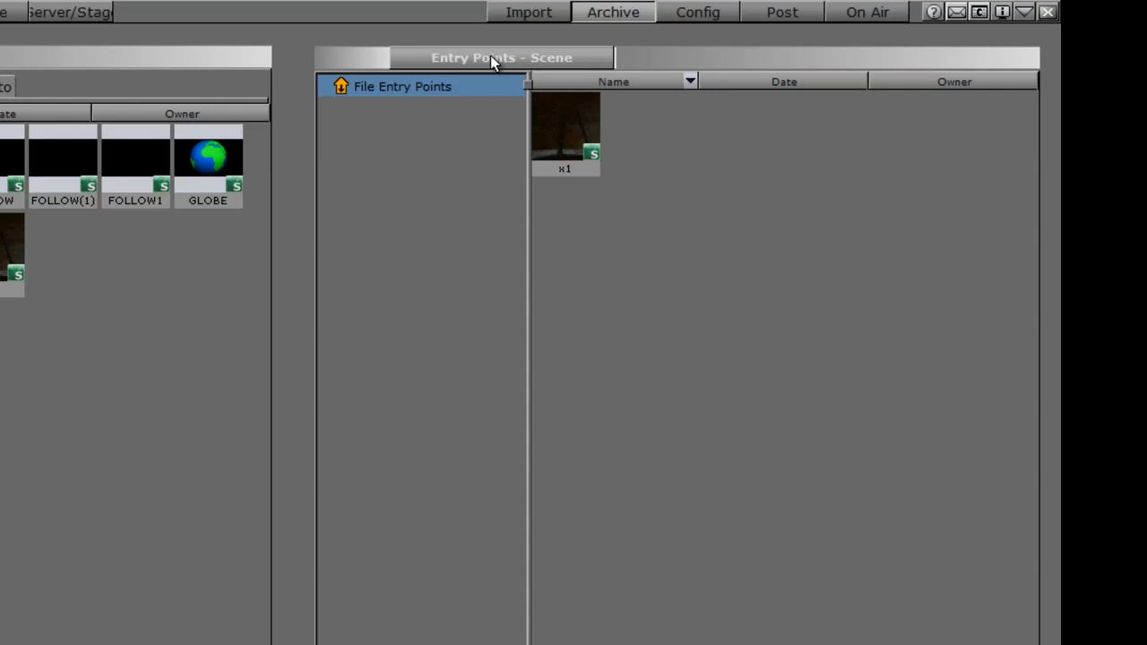
- Switch the Entry Points type filter from Object to All
click(501, 57)
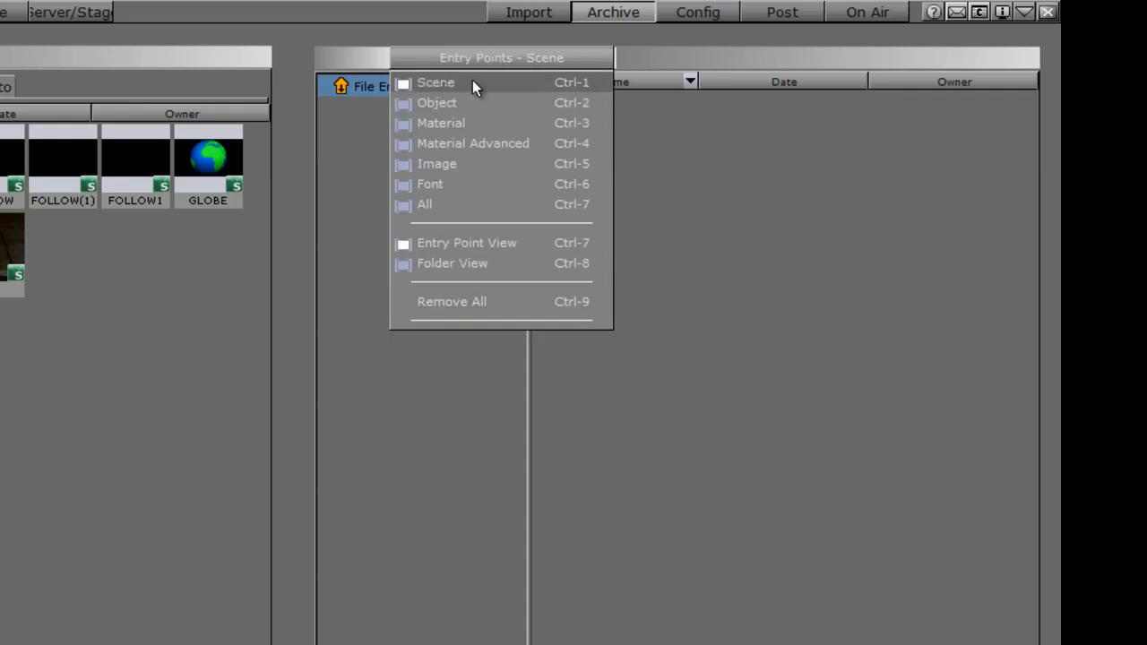
mouse_move(448, 102)
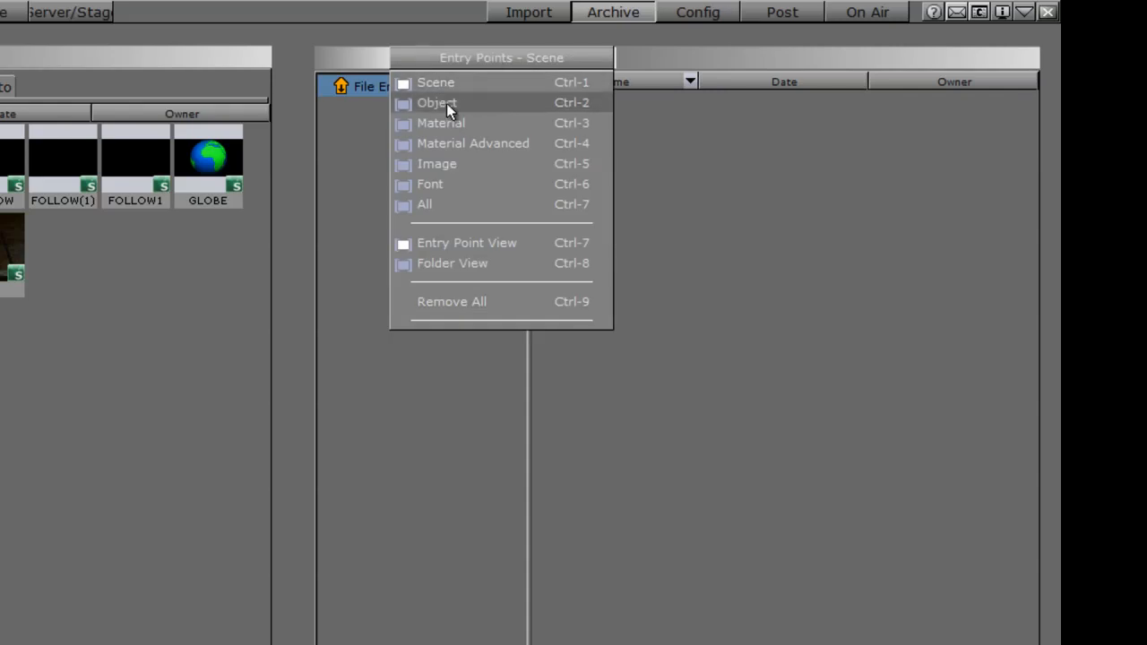
click(438, 102)
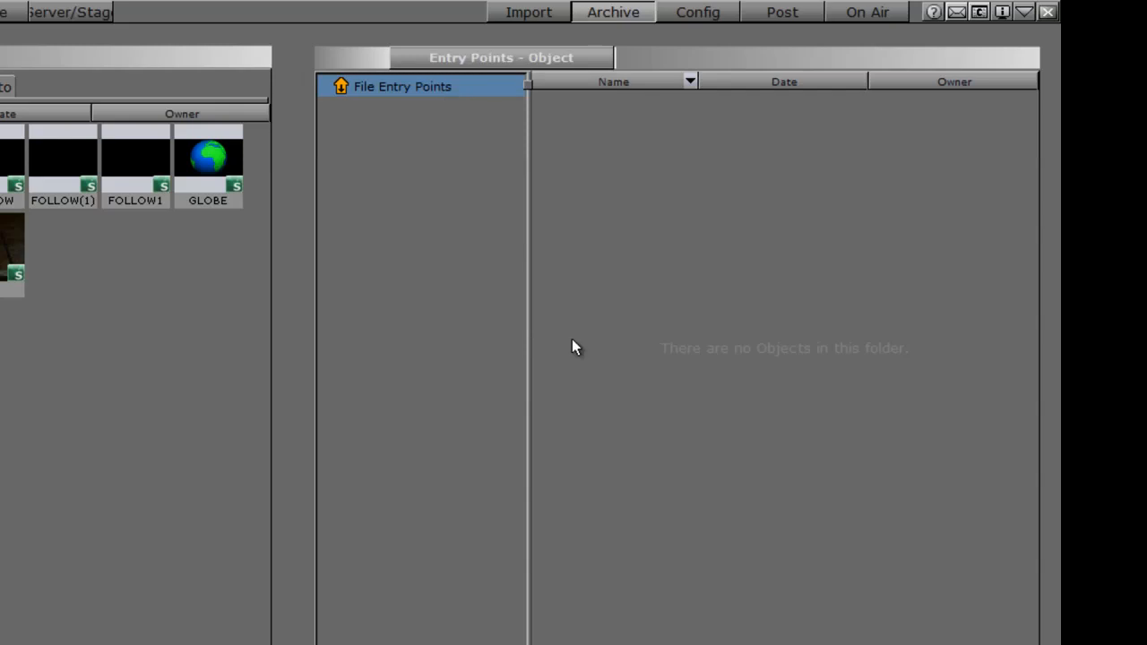
click(500, 57)
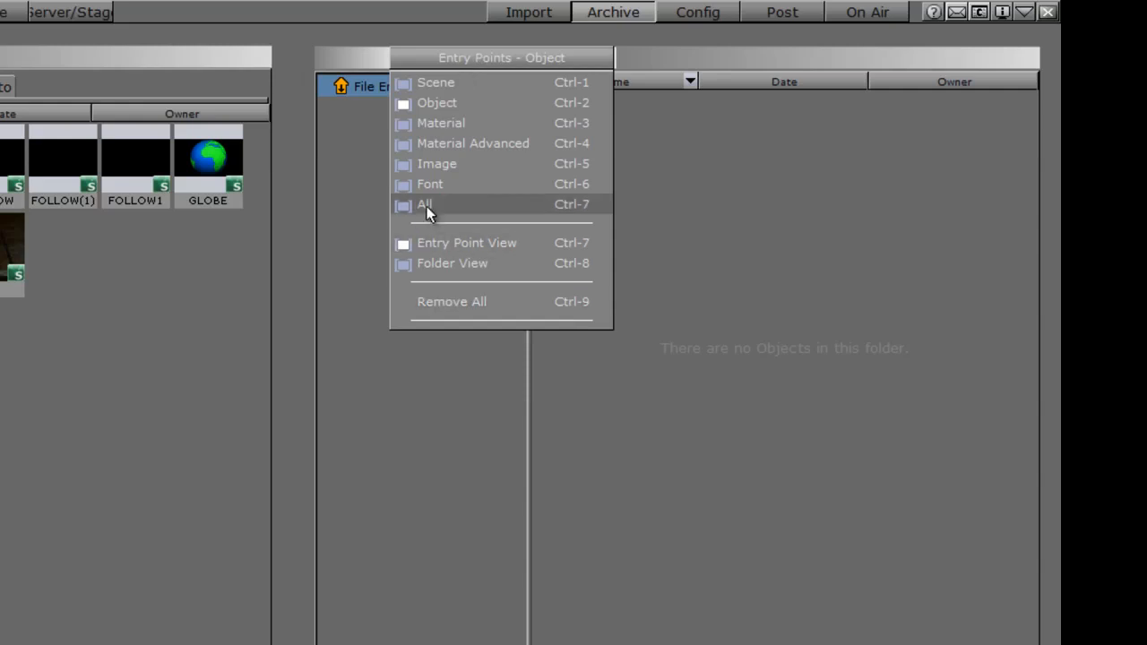
click(425, 204)
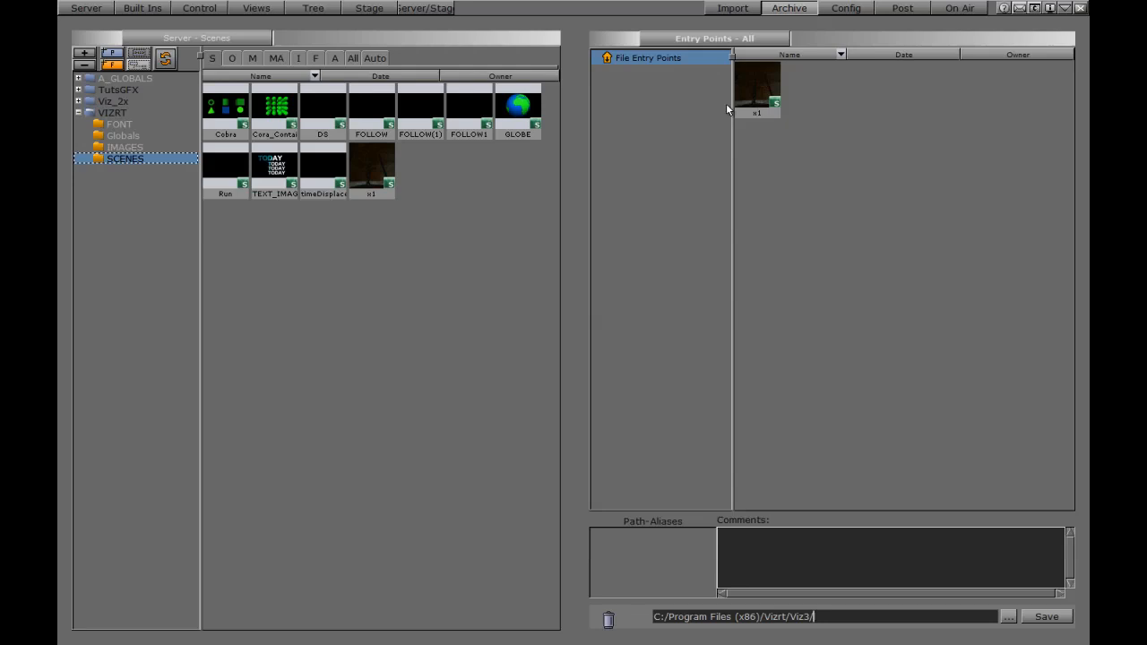
mouse_move(750, 149)
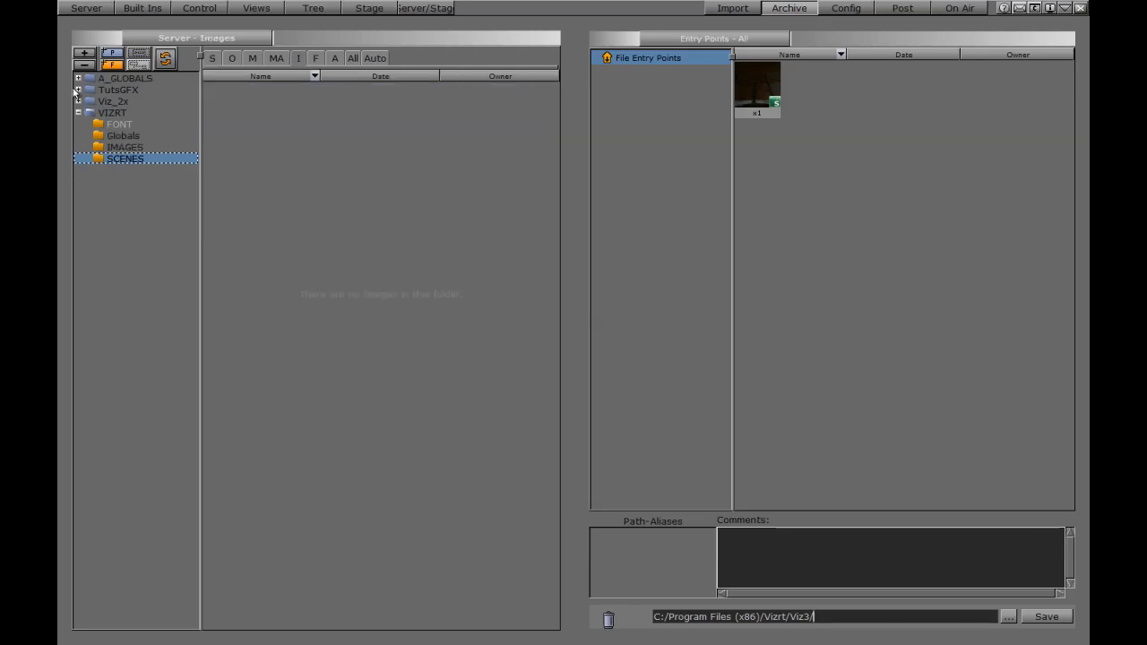
- Expand A_GLOBALS, open OBJECTS and drag the GLOBE object into the archive entries
click(78, 78)
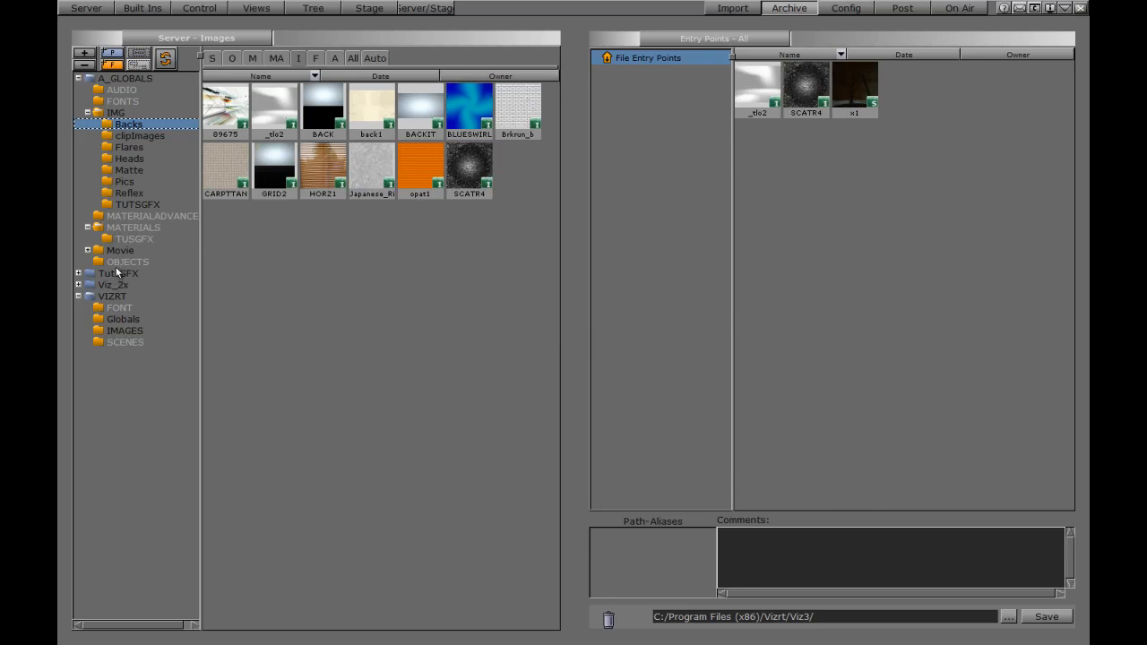
click(127, 261)
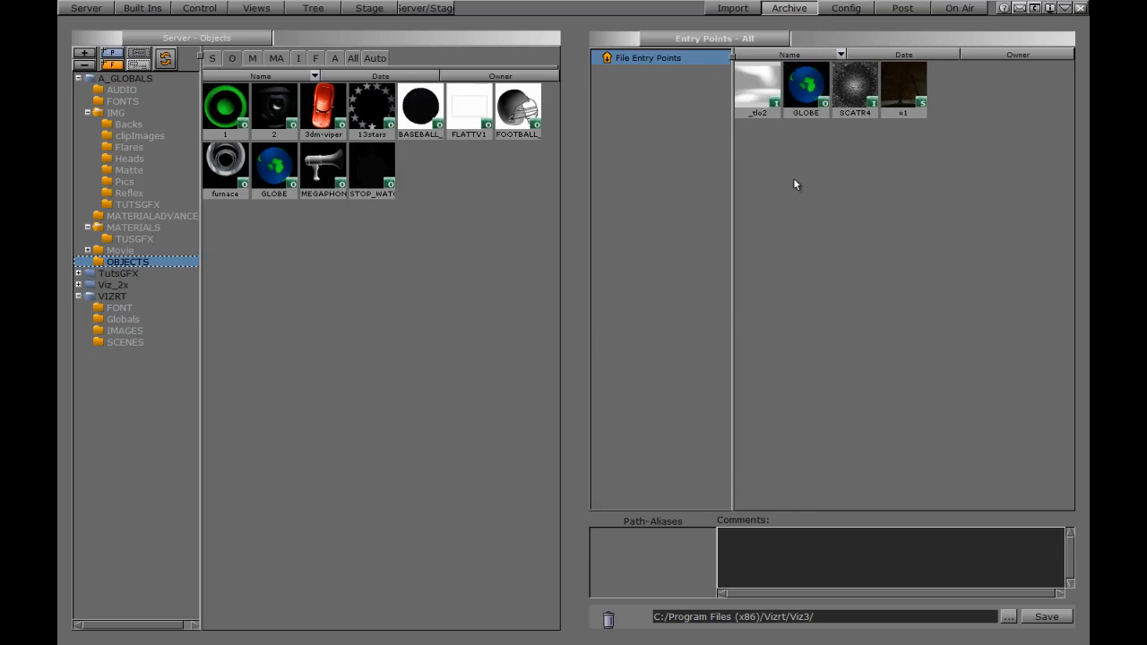
drag(903, 90, 887, 170)
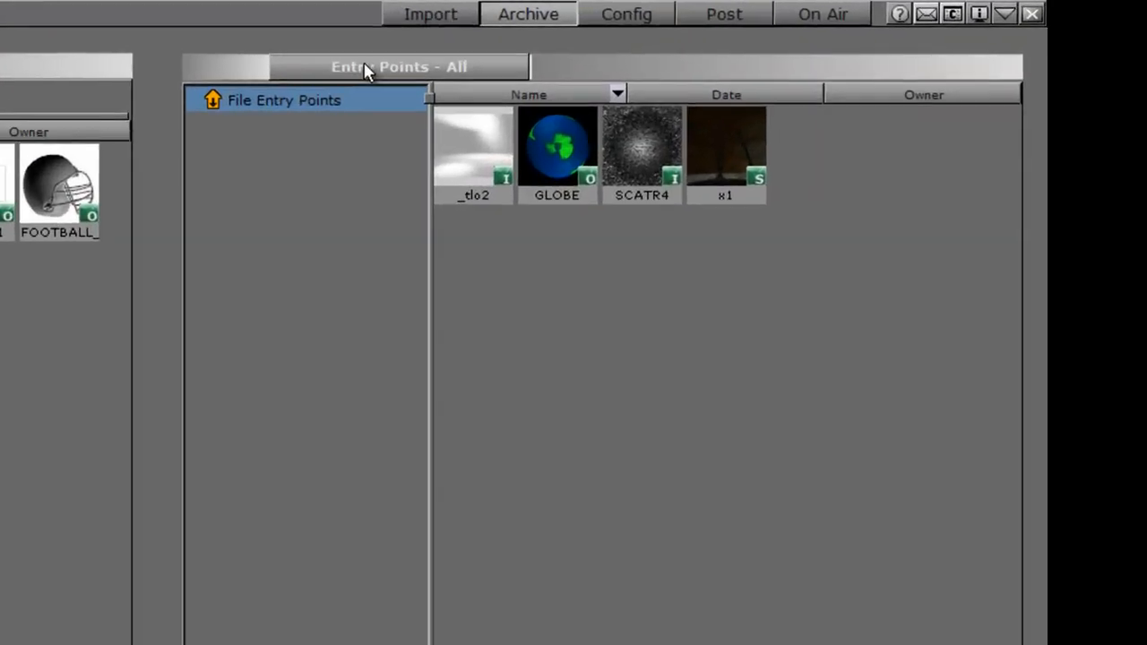
- Show the archive contents as a Folder View of A_GLOBALS and VIZRT
click(397, 66)
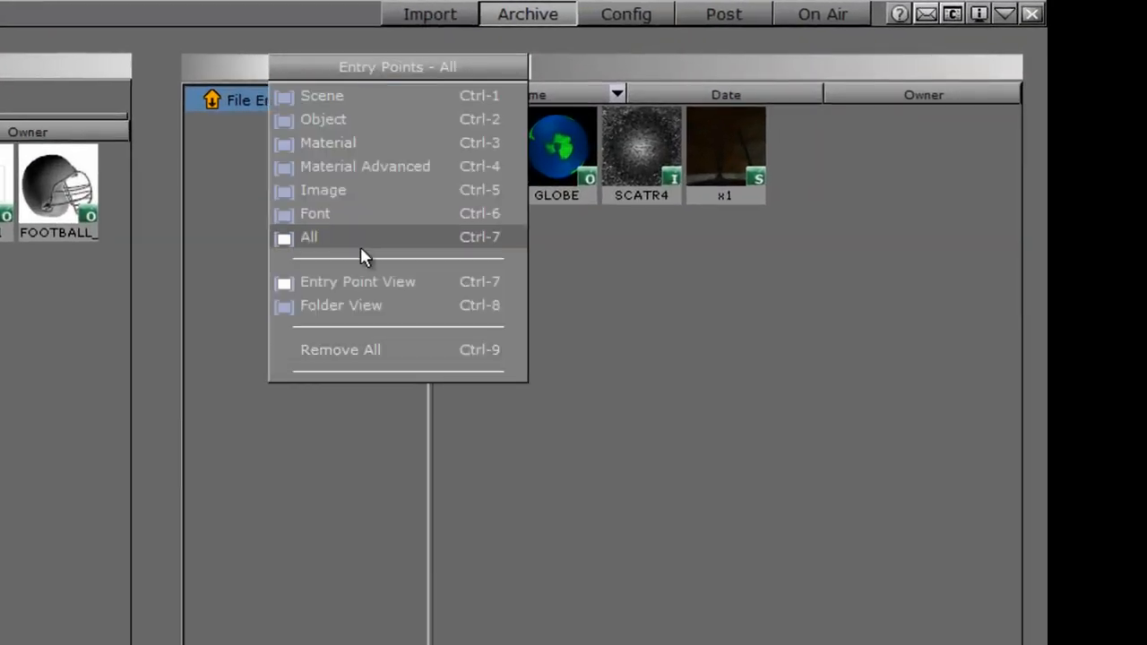
mouse_move(339, 316)
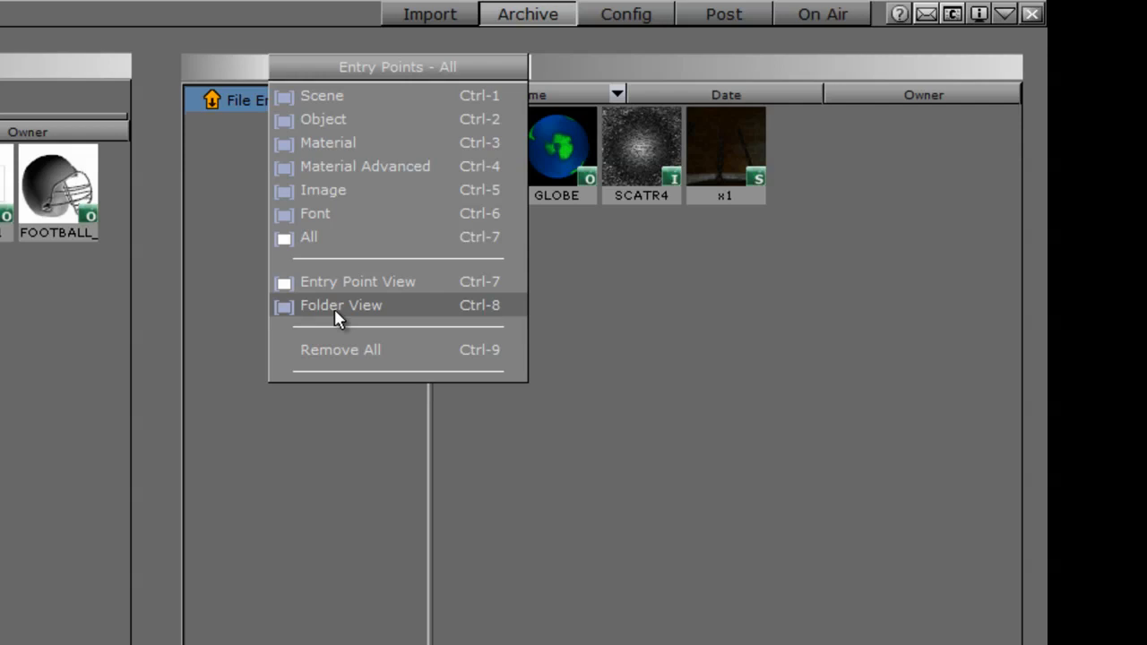
mouse_move(340, 309)
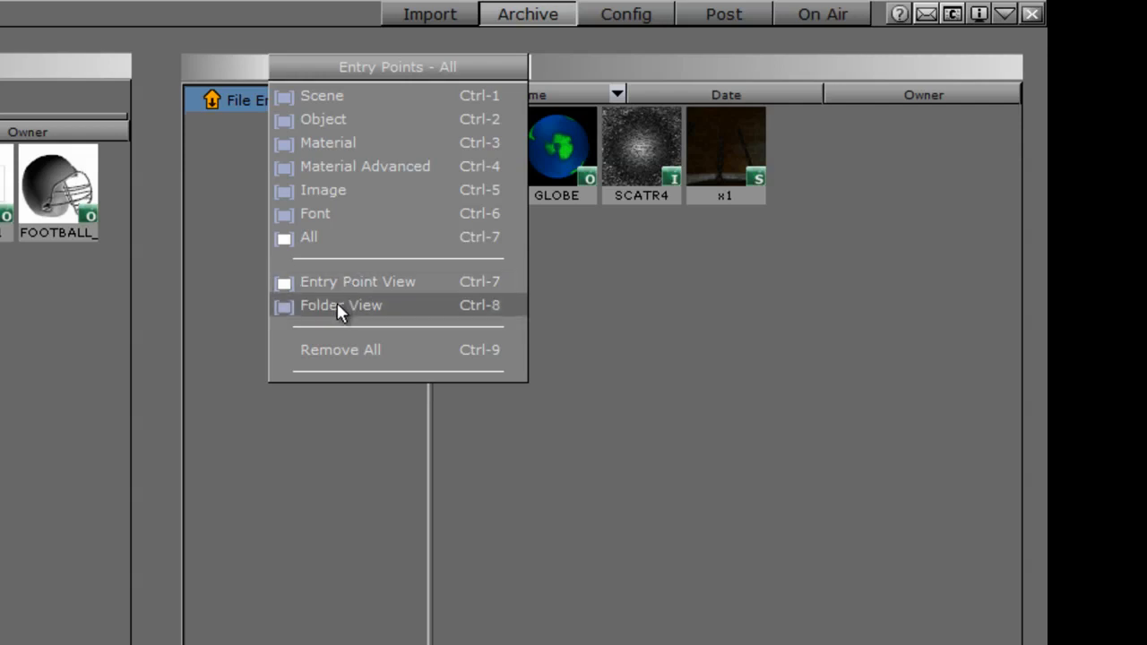
click(340, 305)
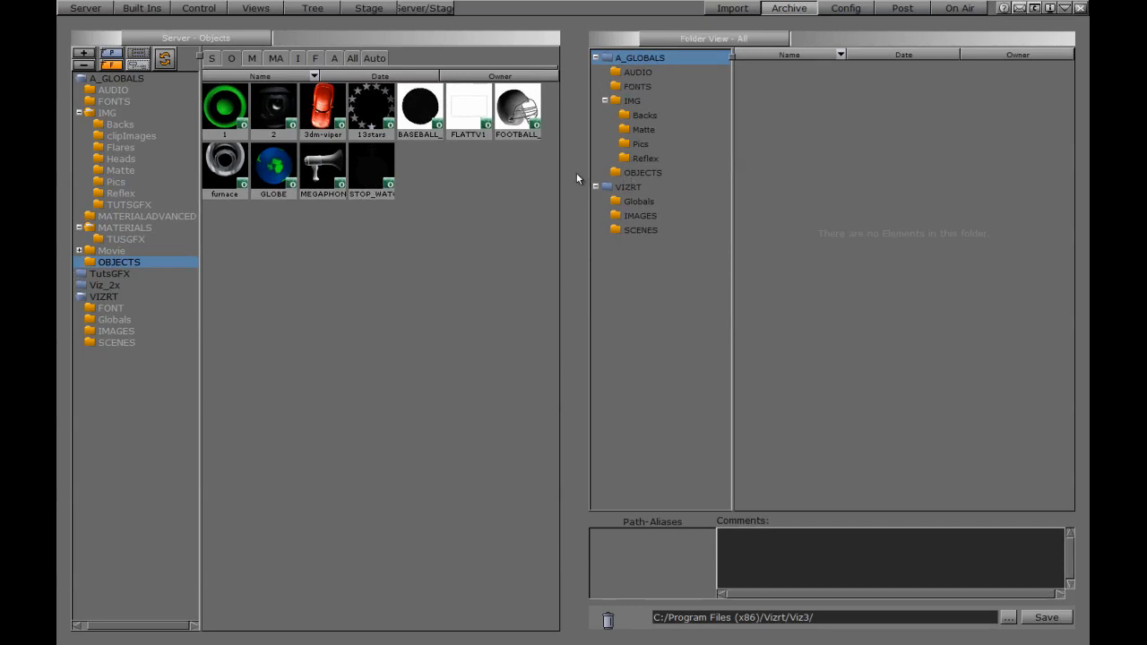
click(640, 229)
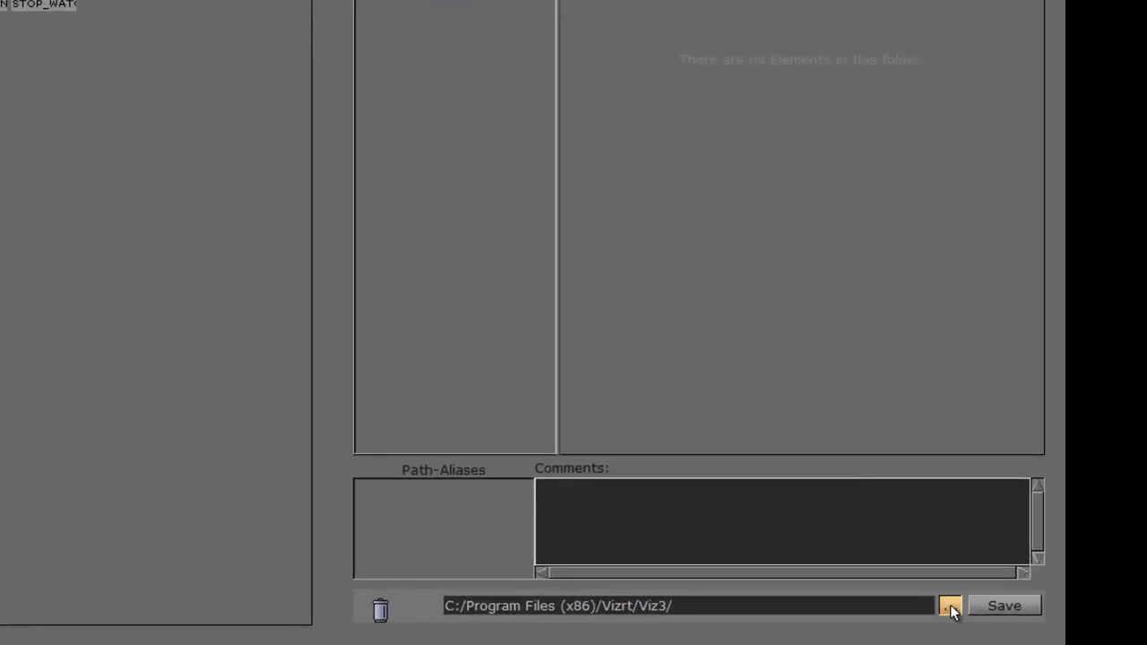
- Name the archive file 'arcive1012' using the browse dialog
click(950, 605)
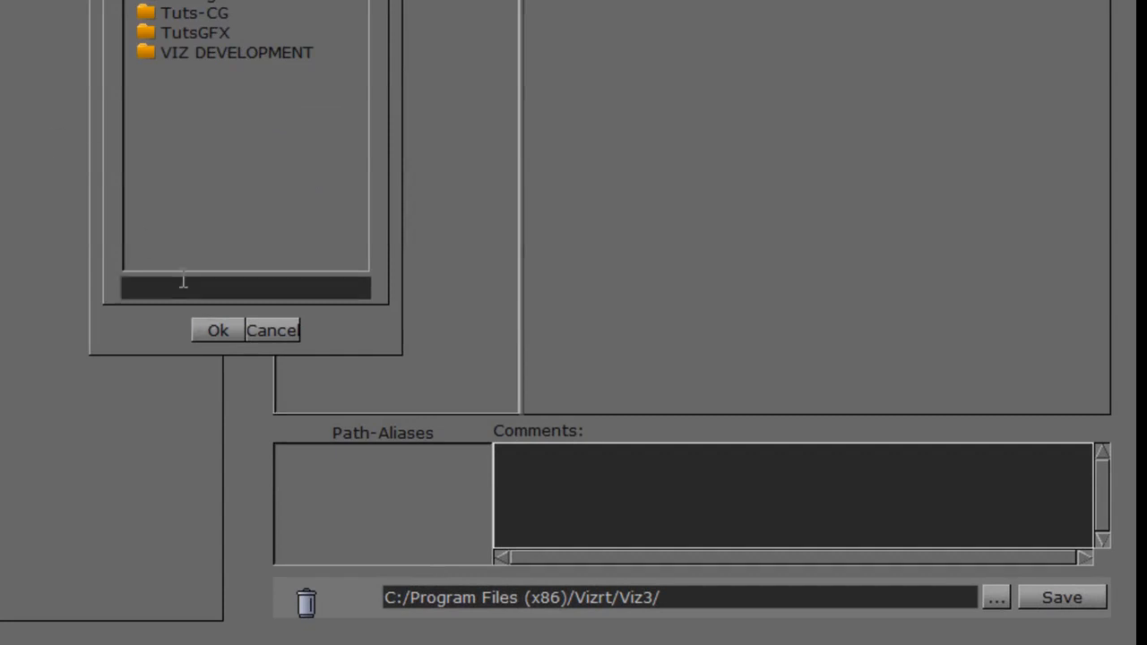
text(a)
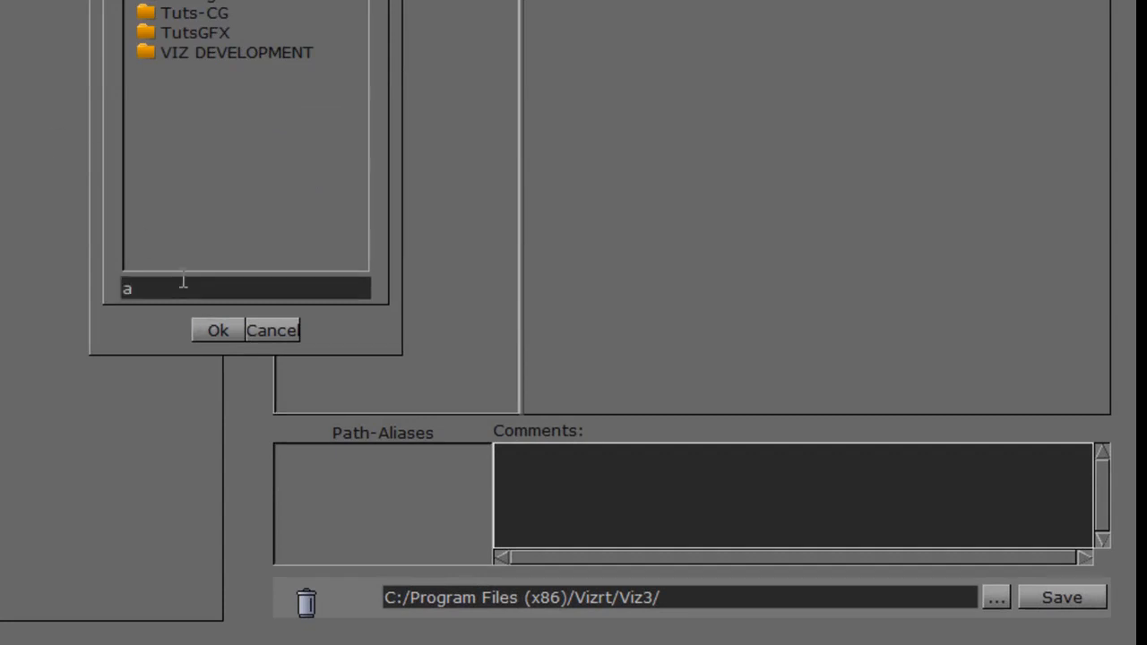
text(rcive)
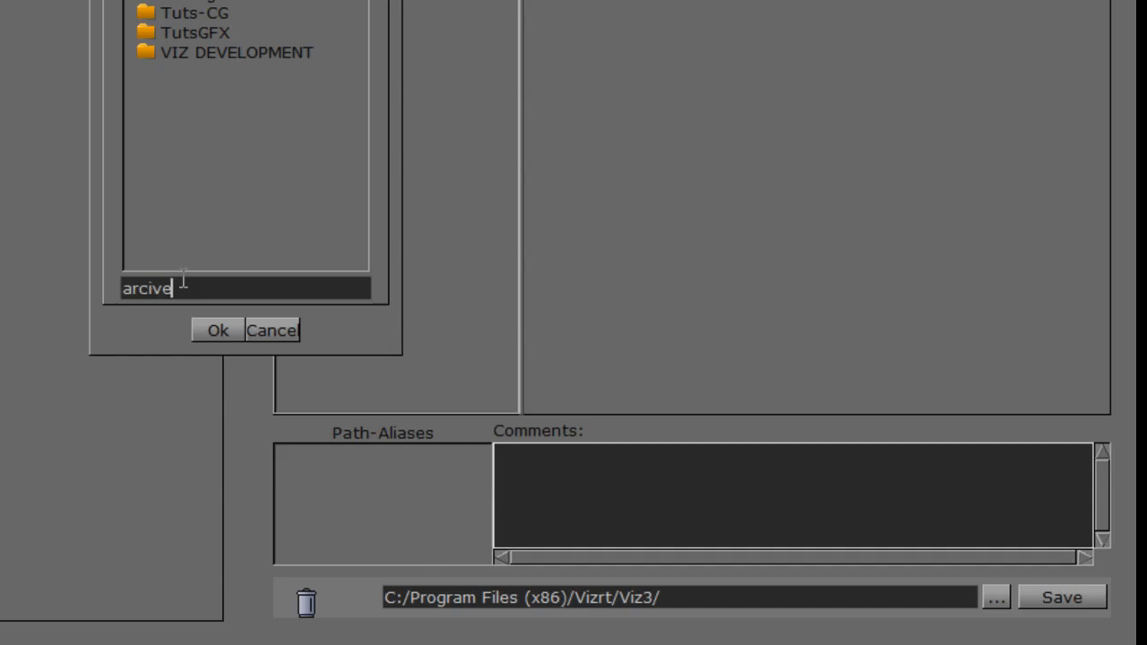
text(1012)
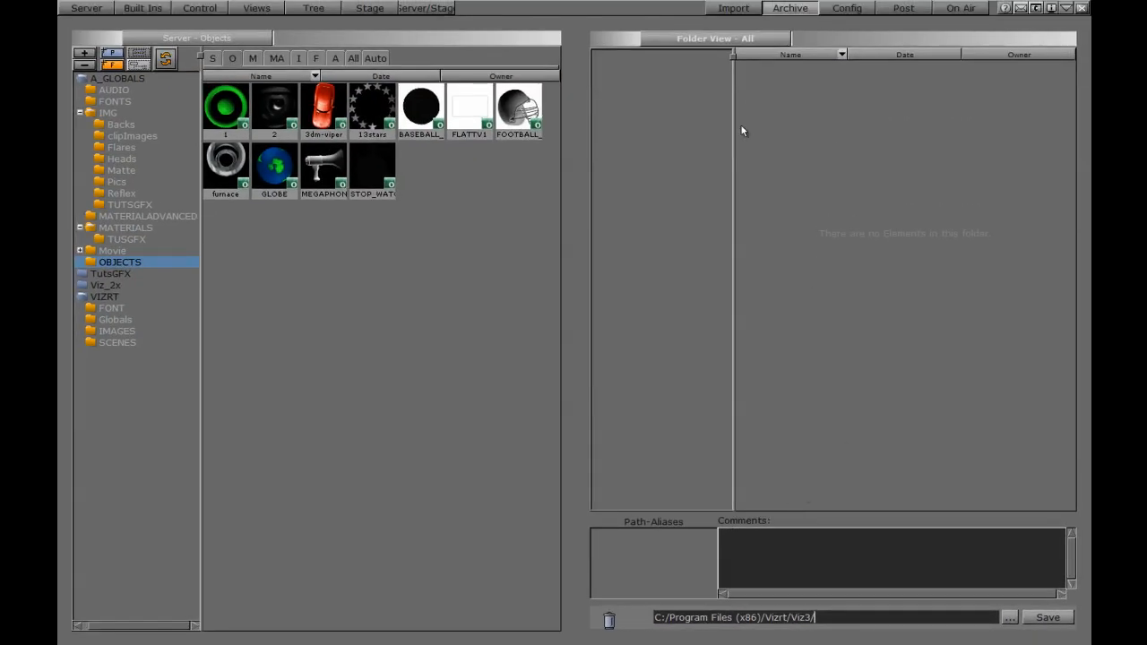
- Show the saved arcive1012 archive and its GLOBE, SCATR4, _tlo2 and x1 entries in Import
click(733, 8)
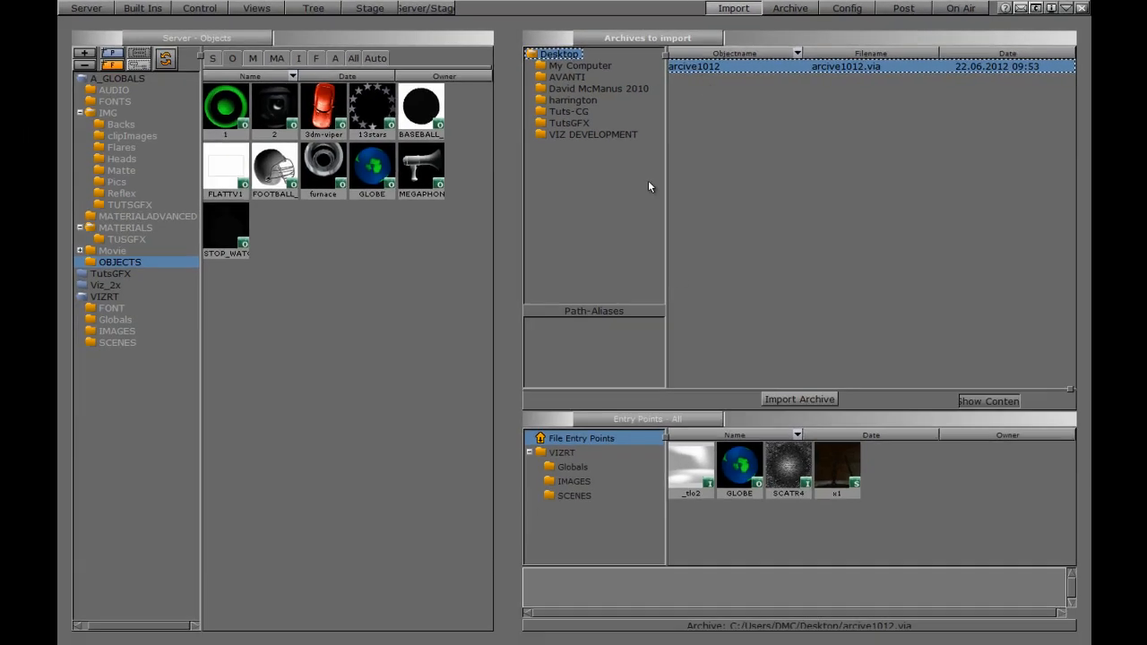
mouse_move(838, 480)
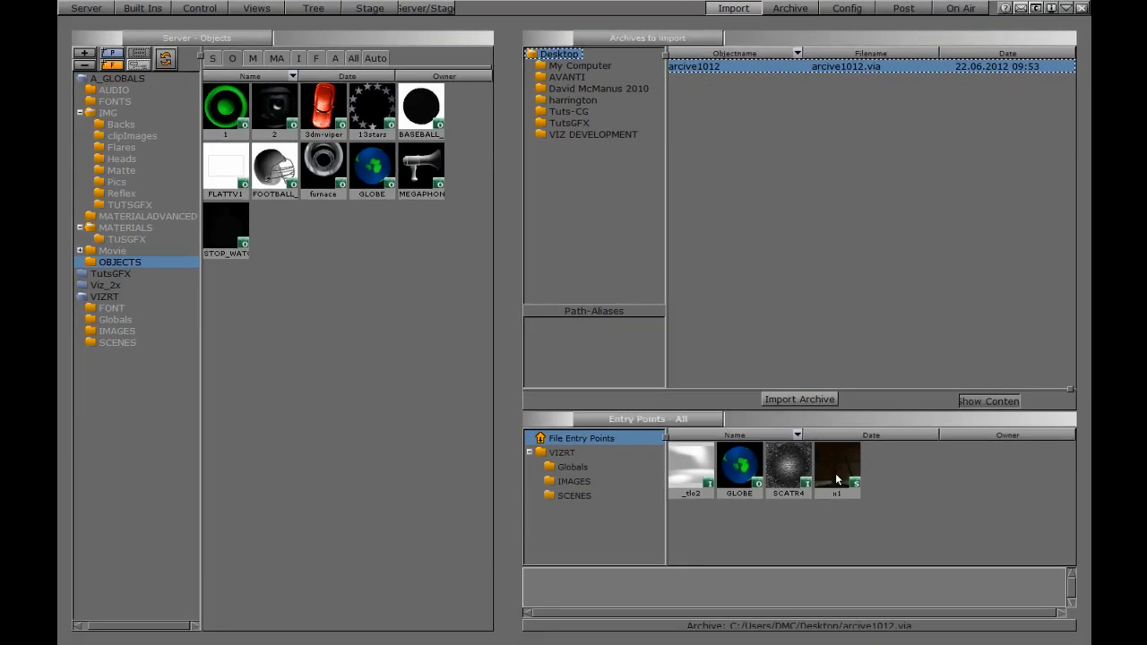